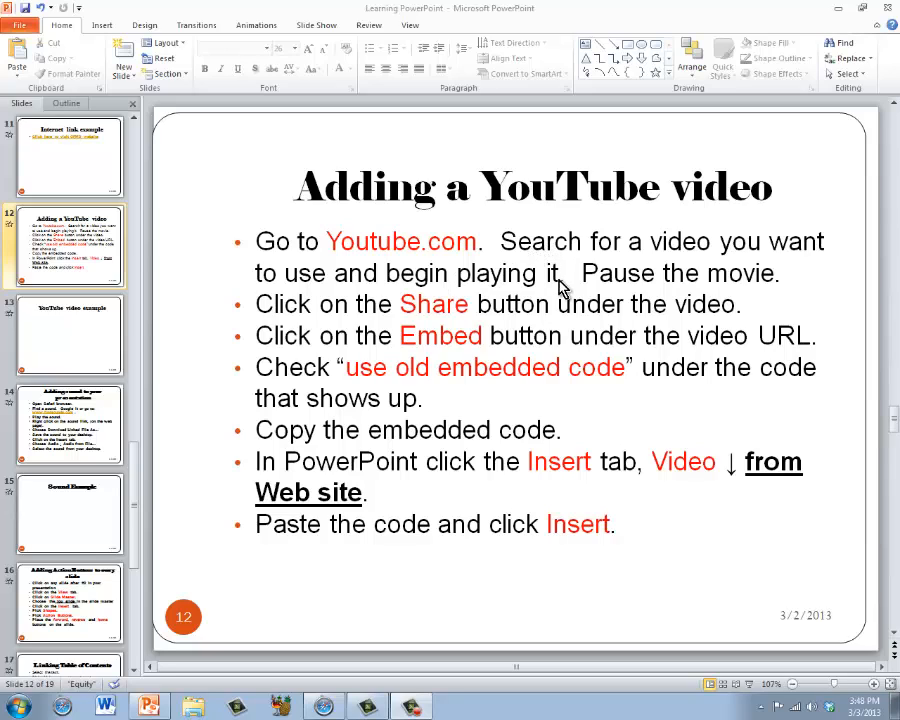
mouse_move(418, 382)
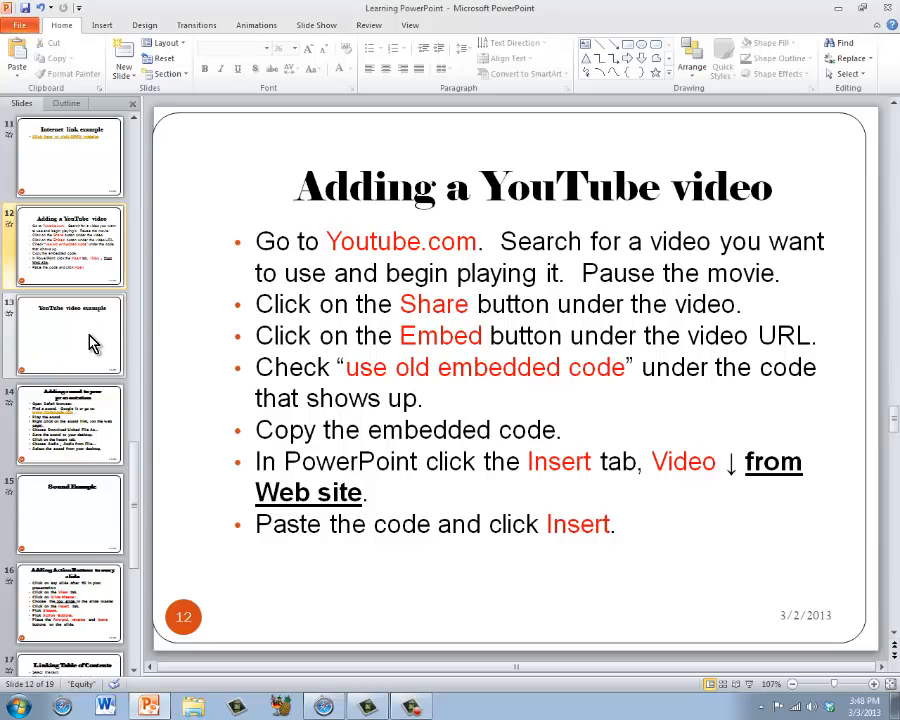
Step: Open the 'Tickle Me Elmo X TMX Elmo' video from the YouTube search results
click(70, 336)
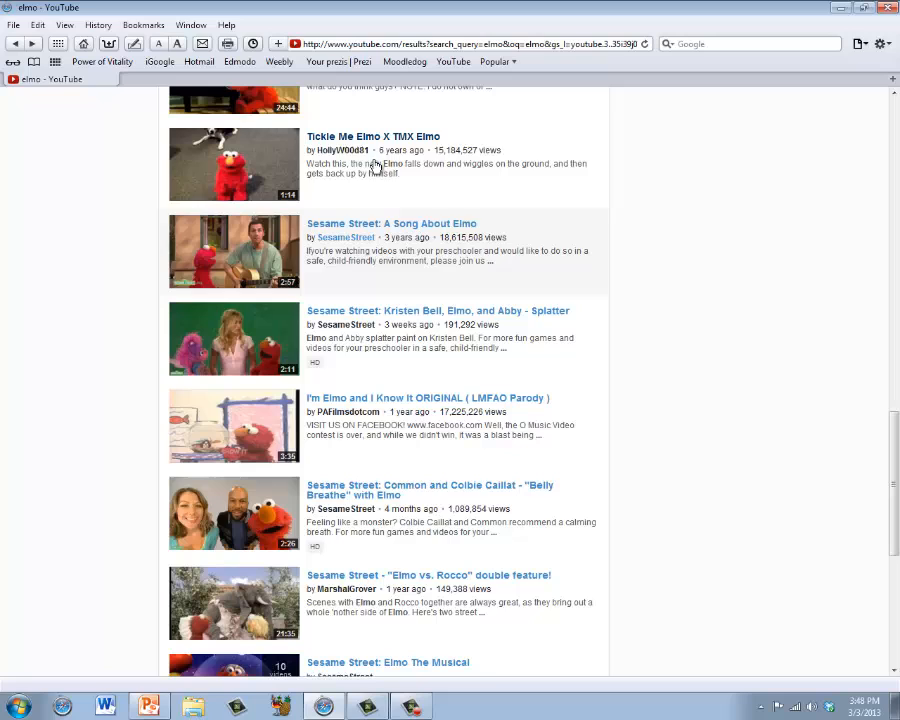
click(372, 136)
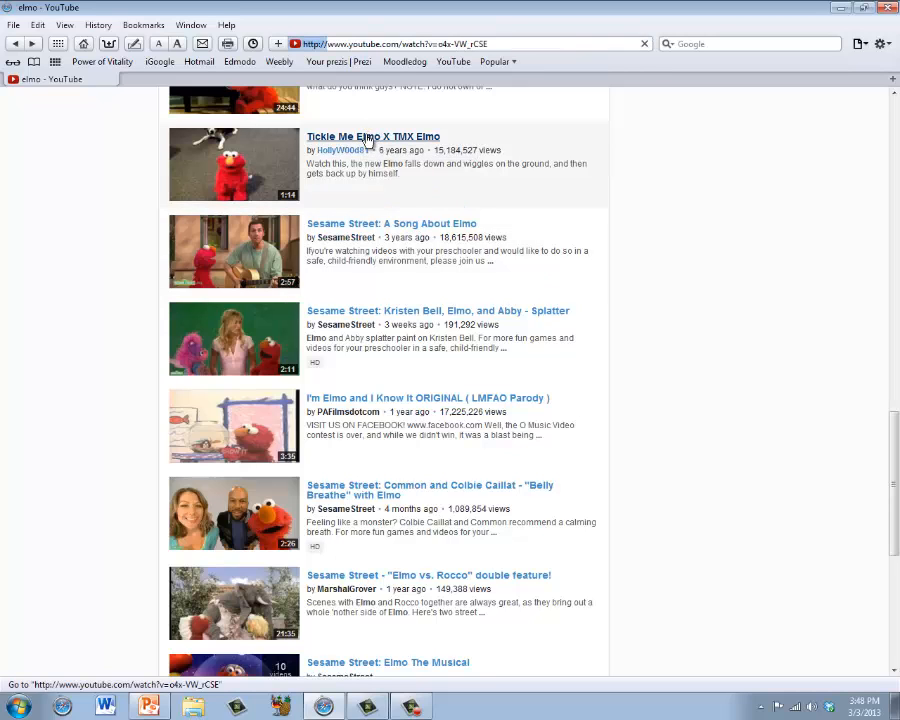
click(372, 136)
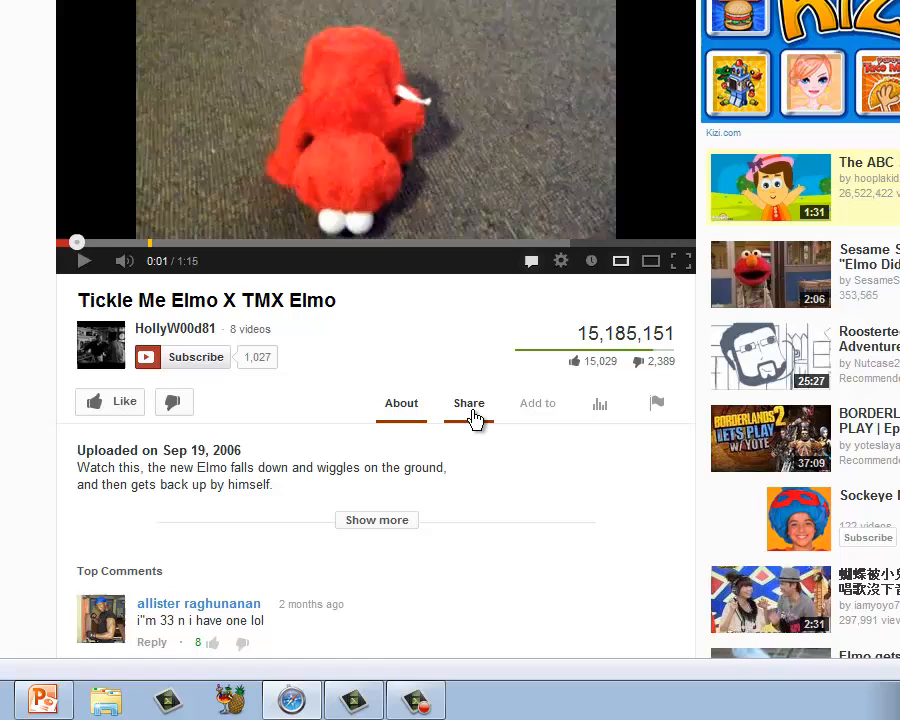
Step: Show the Share panel with the iframe embed code for the Elmo video
click(468, 404)
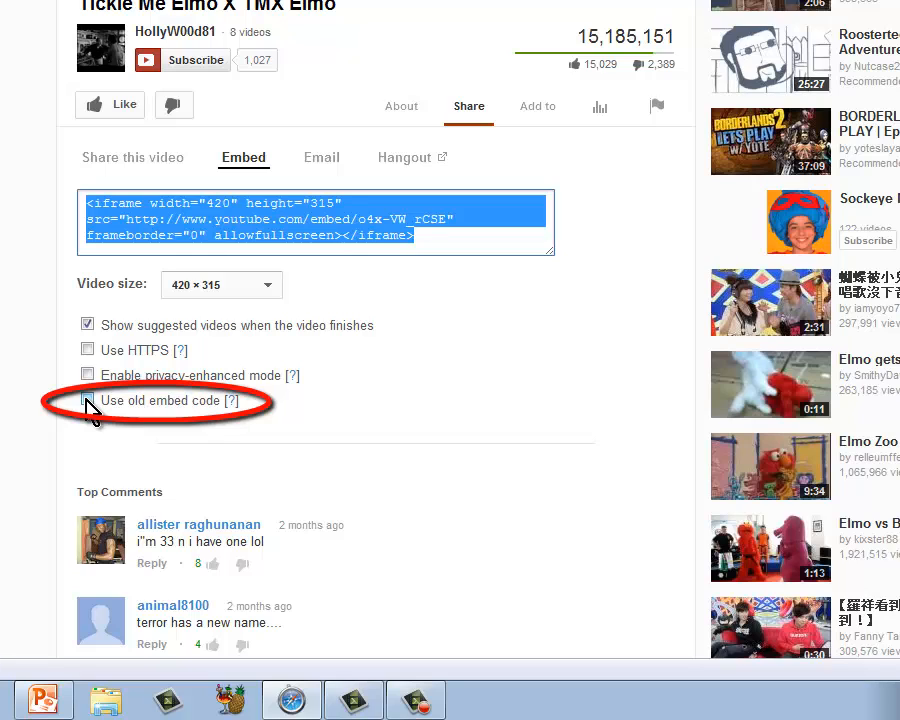
Step: Enable 'Use old embed code', select the object embed code and copy it
click(88, 400)
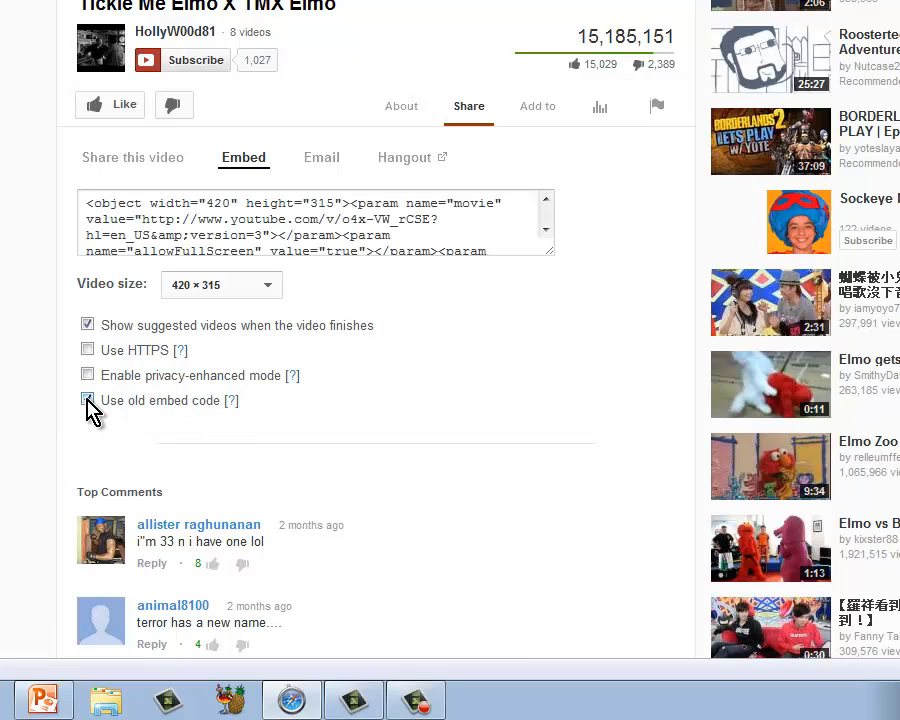
click(88, 400)
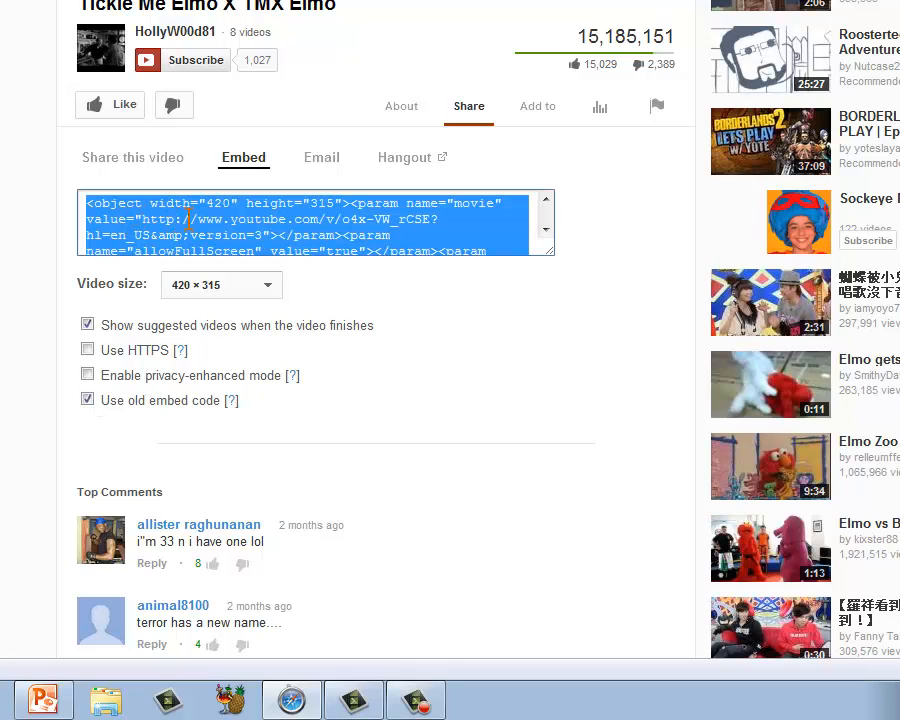
right_click(156, 212)
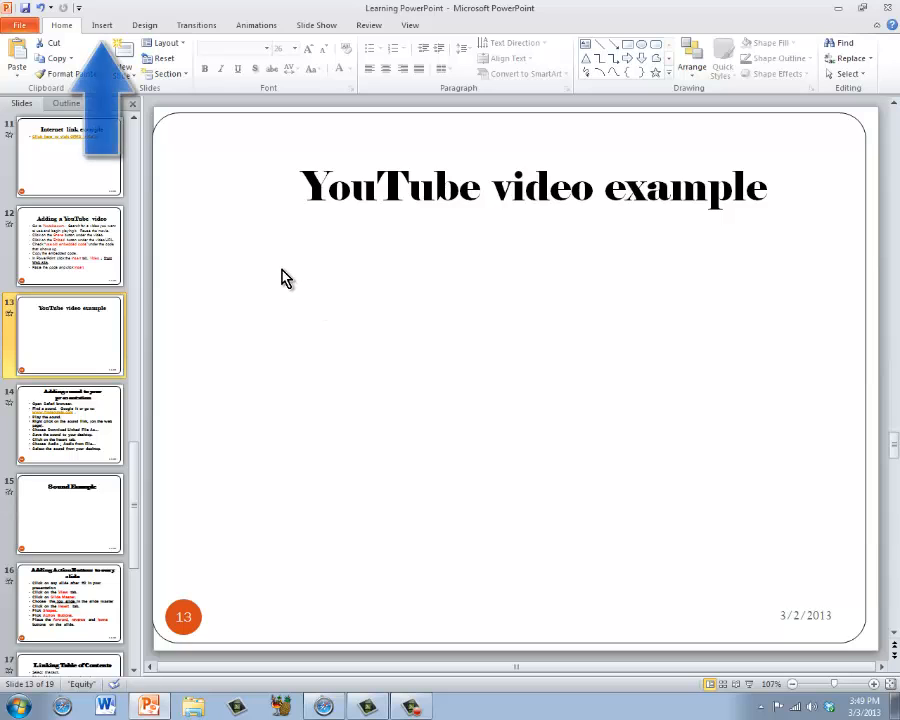
Step: Bring up the Insert Video From Web Site dialog on the slide
click(102, 24)
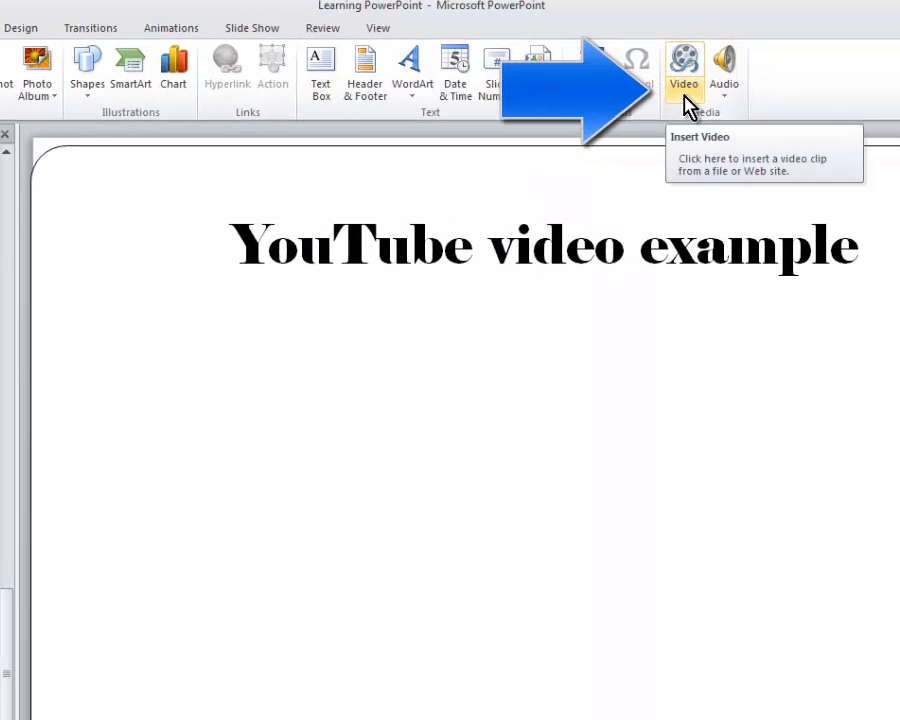
click(684, 64)
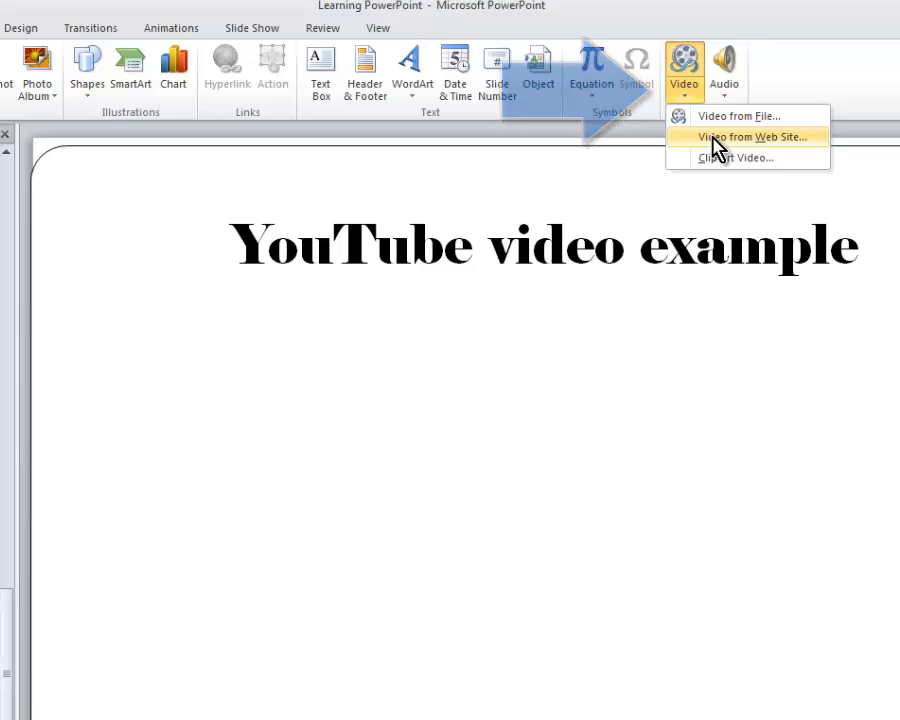
click(750, 136)
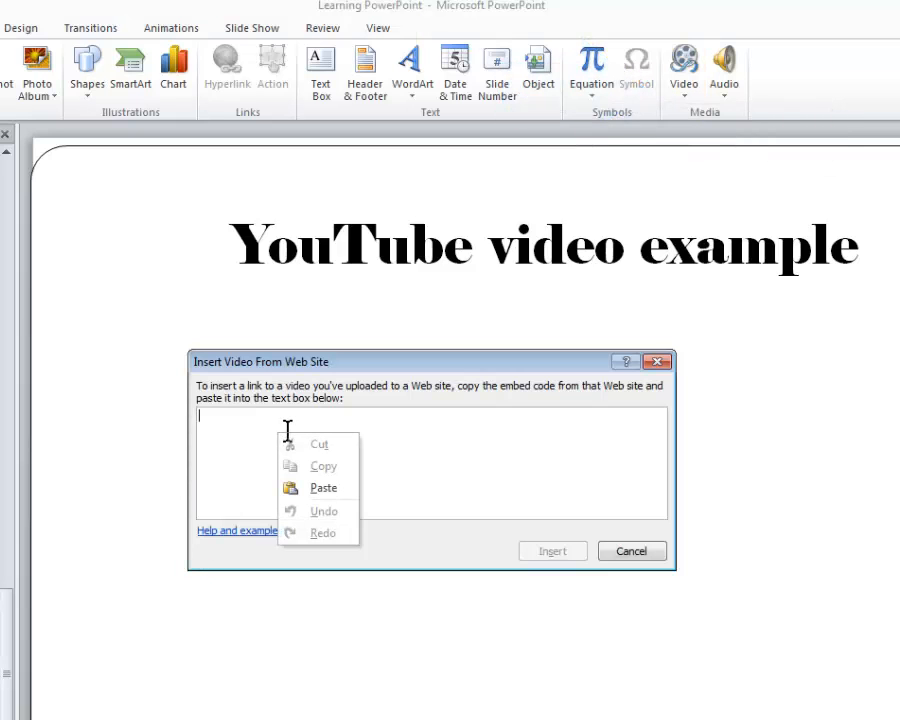
Step: Paste the copied YouTube embed code and insert it as a video object
click(322, 488)
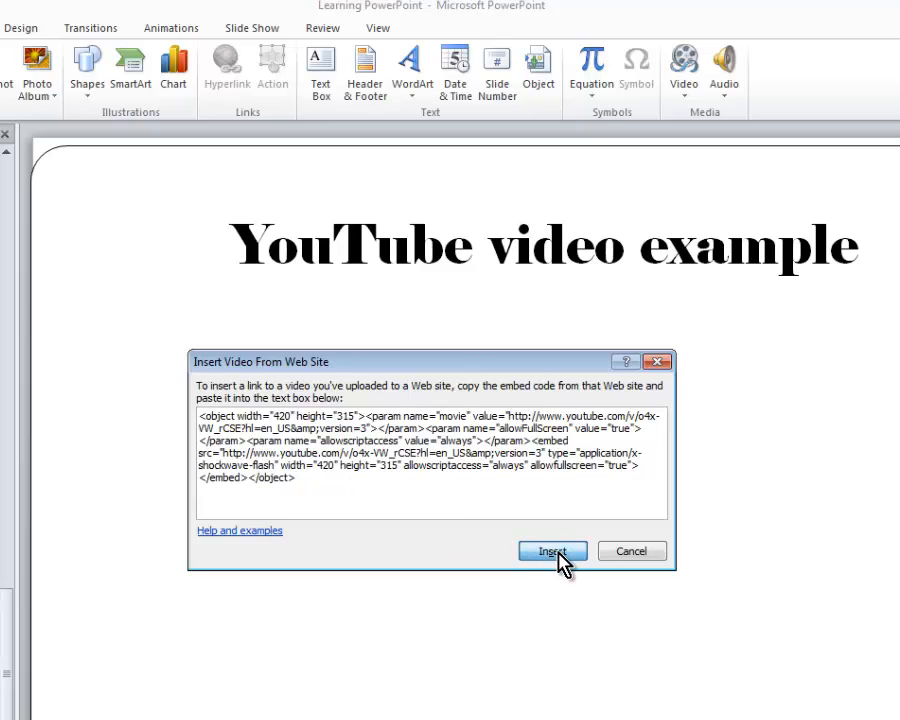
click(552, 552)
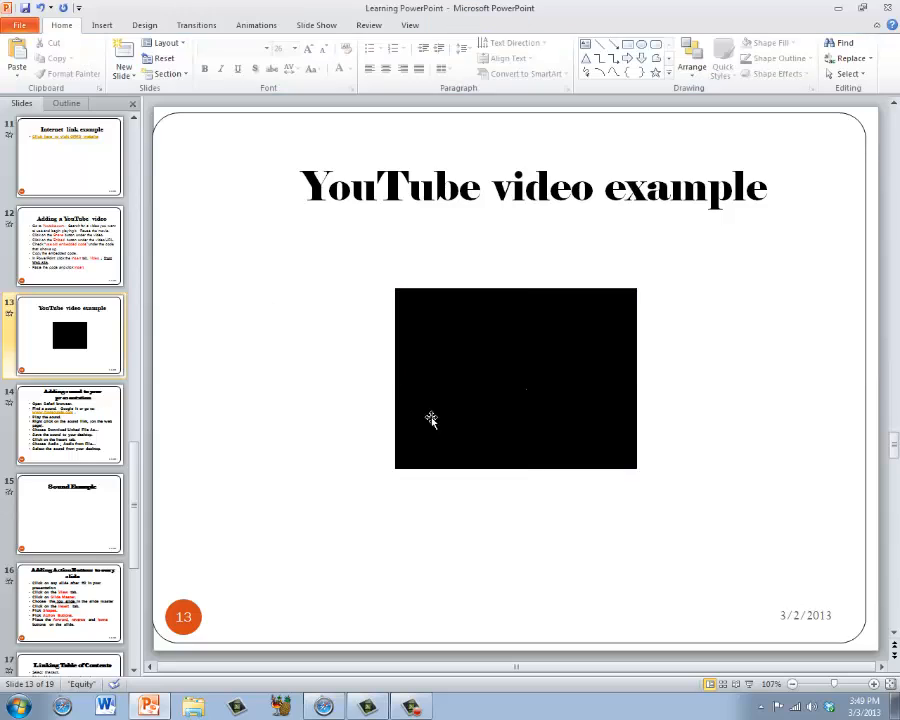
Step: Select the embedded video object and enlarge it to fill more of the slide
click(516, 378)
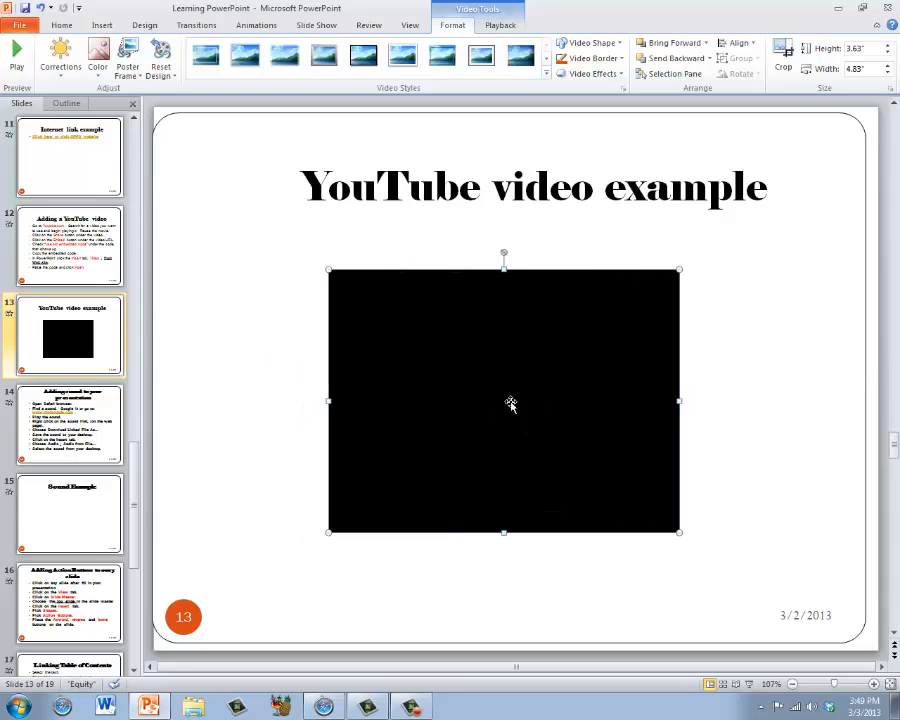
mouse_move(284, 336)
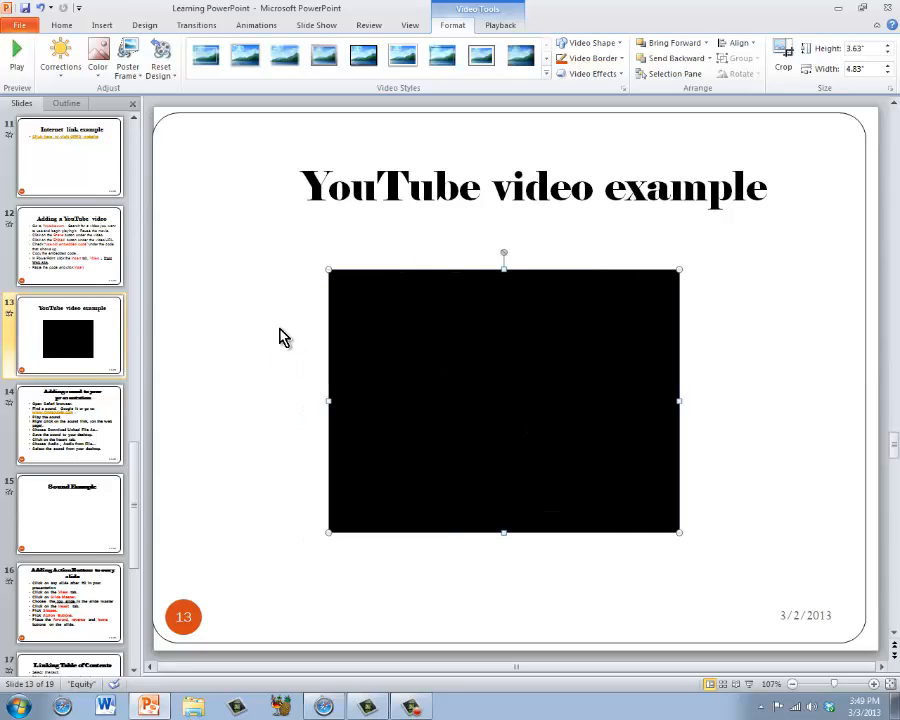